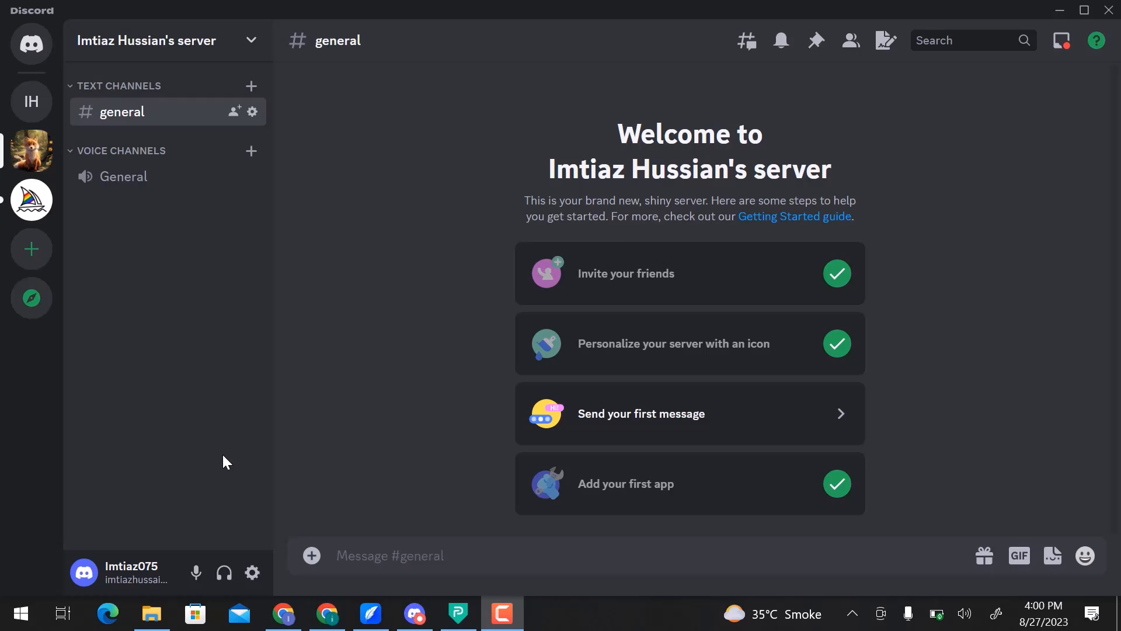
mouse_move(251, 572)
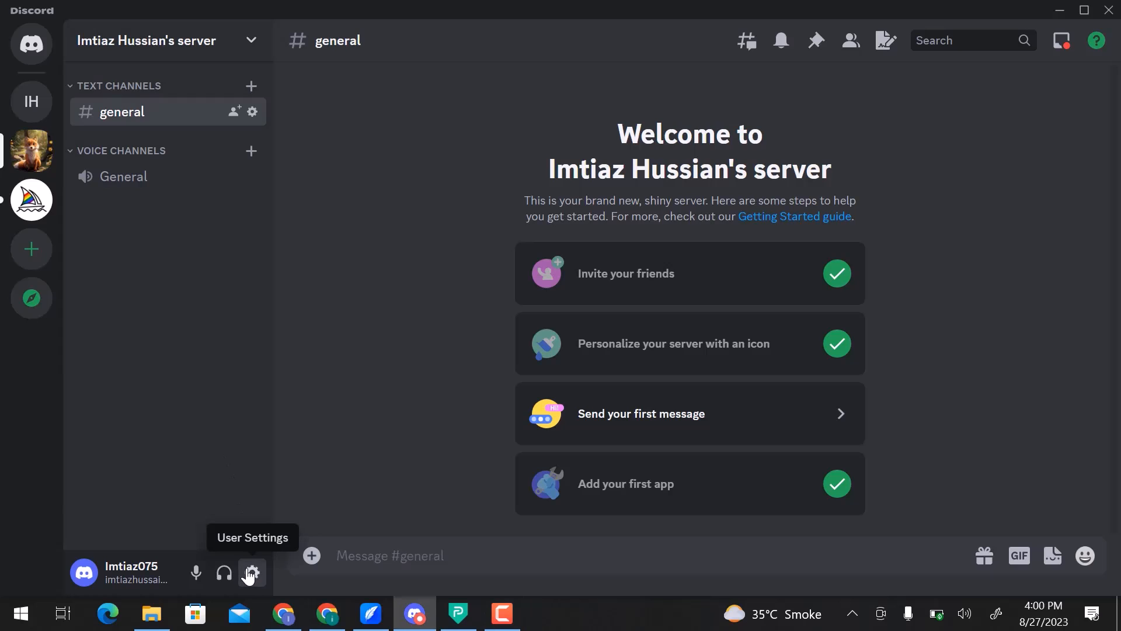
- Go to User Settings and reach the Advanced app settings page
left_click(251, 572)
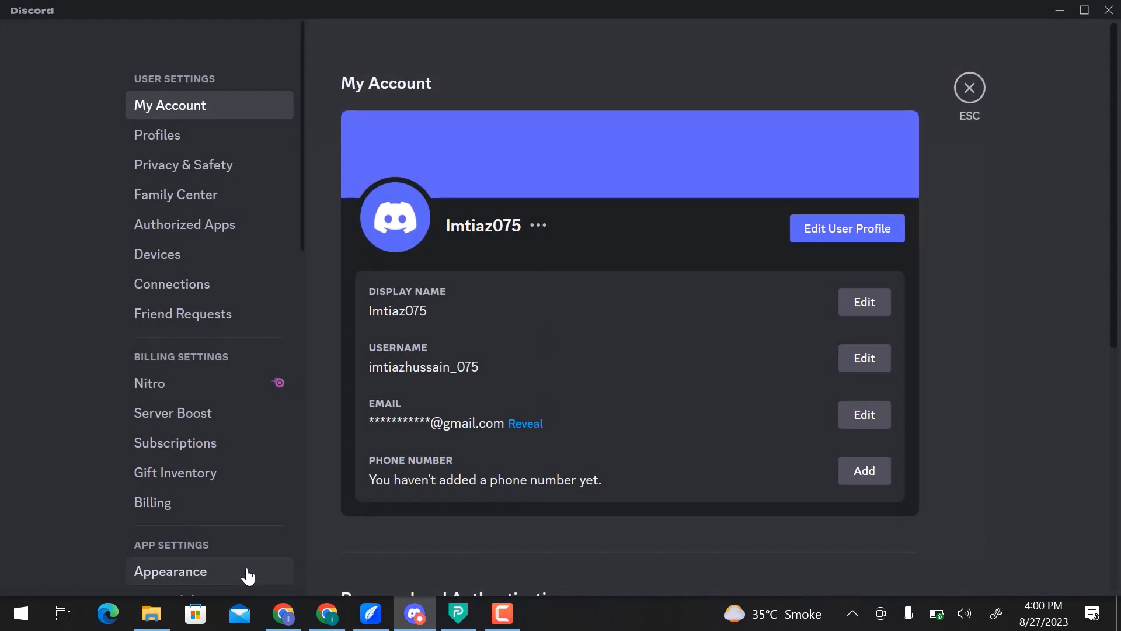
left_click(163, 575)
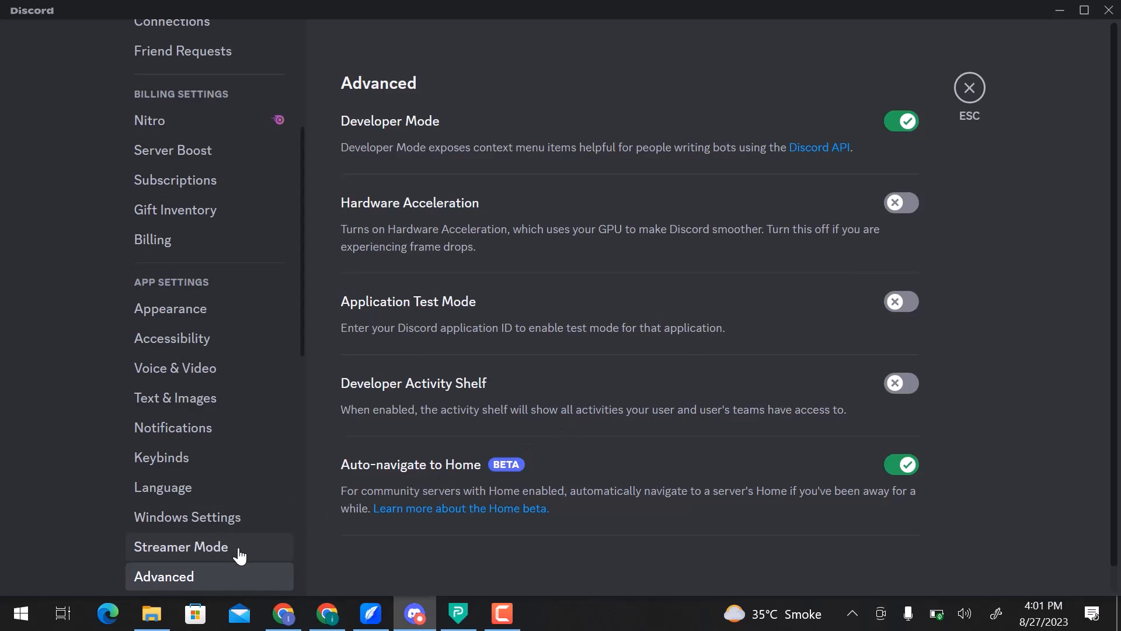
- Look through the Streamer Mode options
left_click(180, 546)
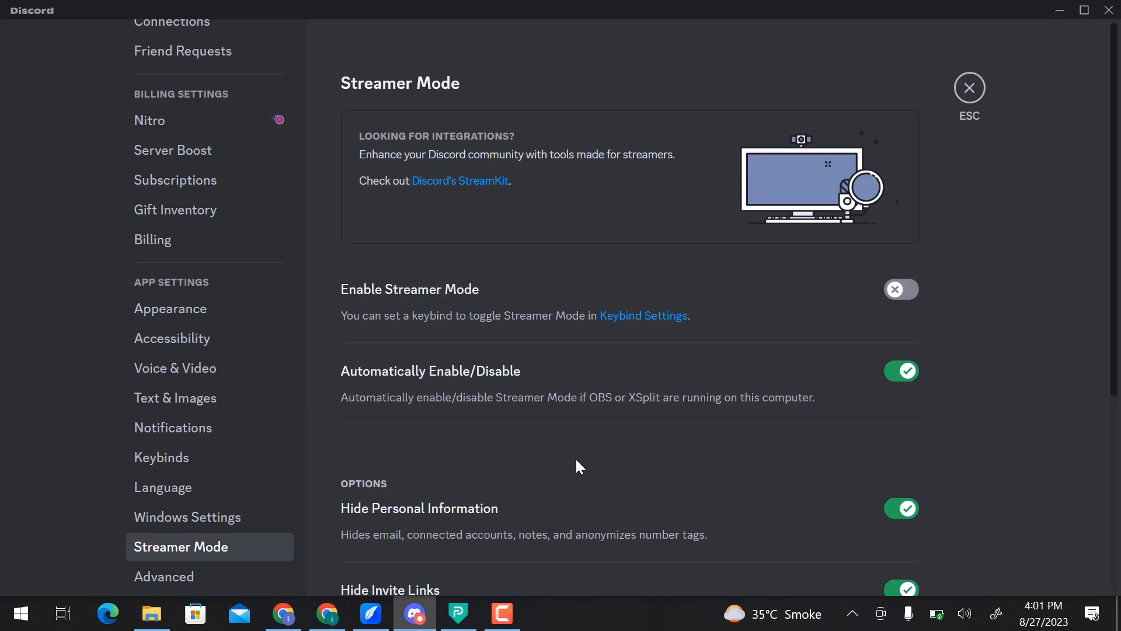
scroll("down", 3)
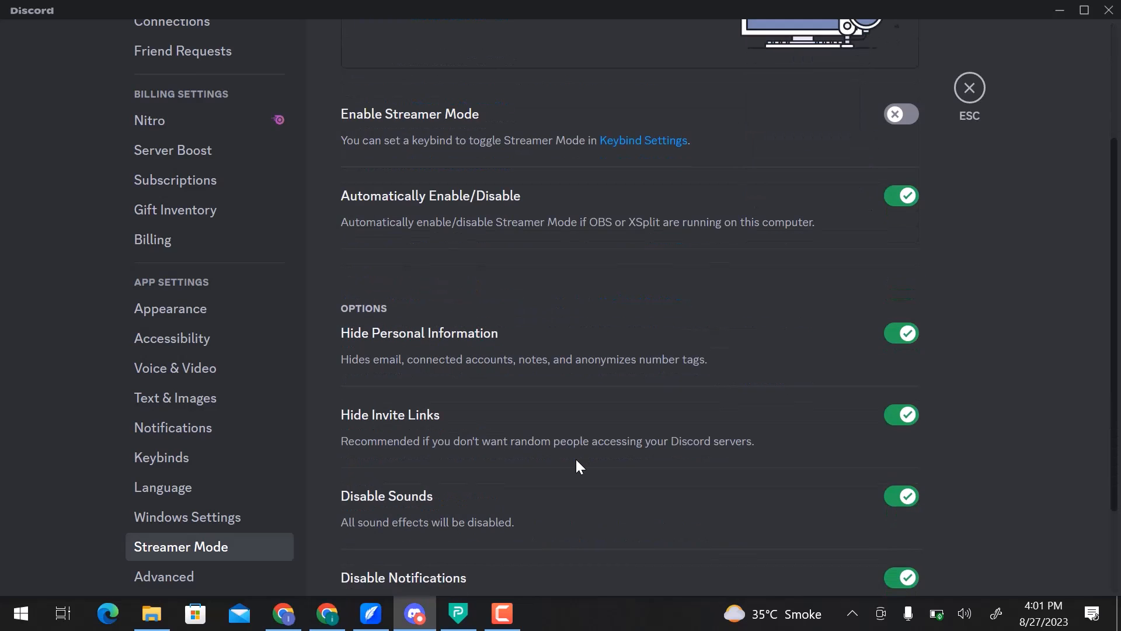
scroll("down", 3)
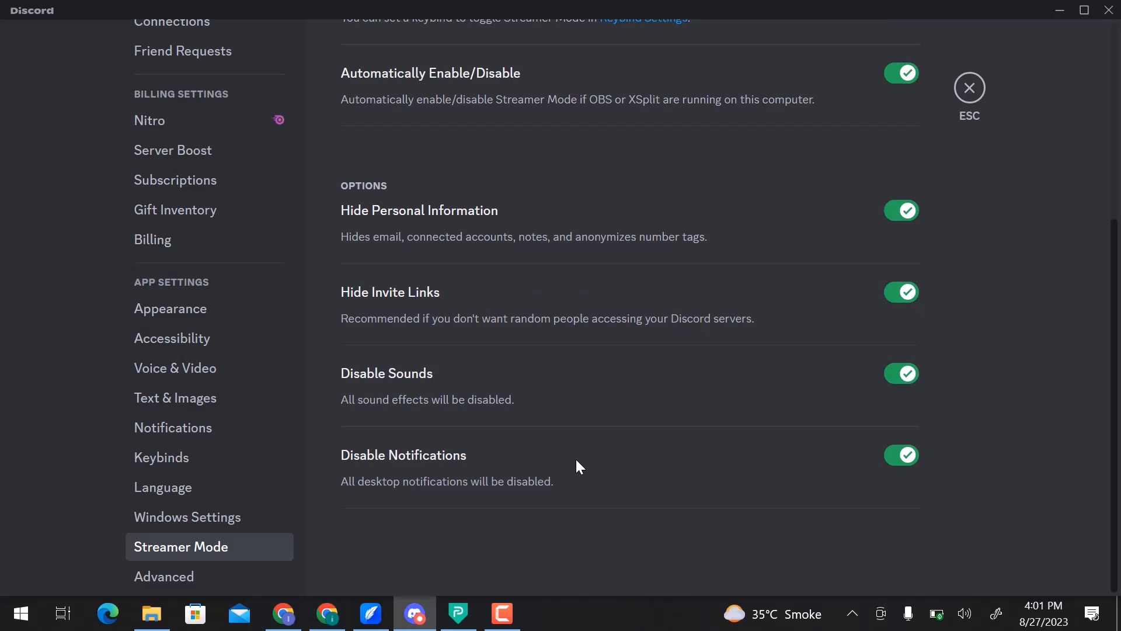
mouse_move(967, 95)
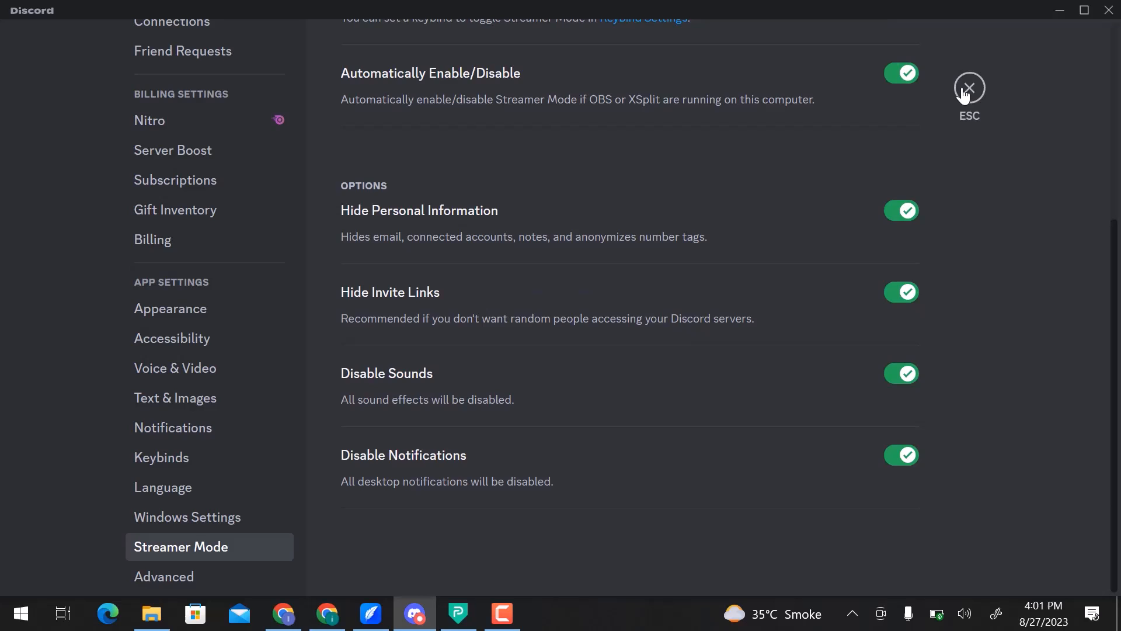
- Leave settings and bring the Disney+ Chrome window to the front
left_click(970, 85)
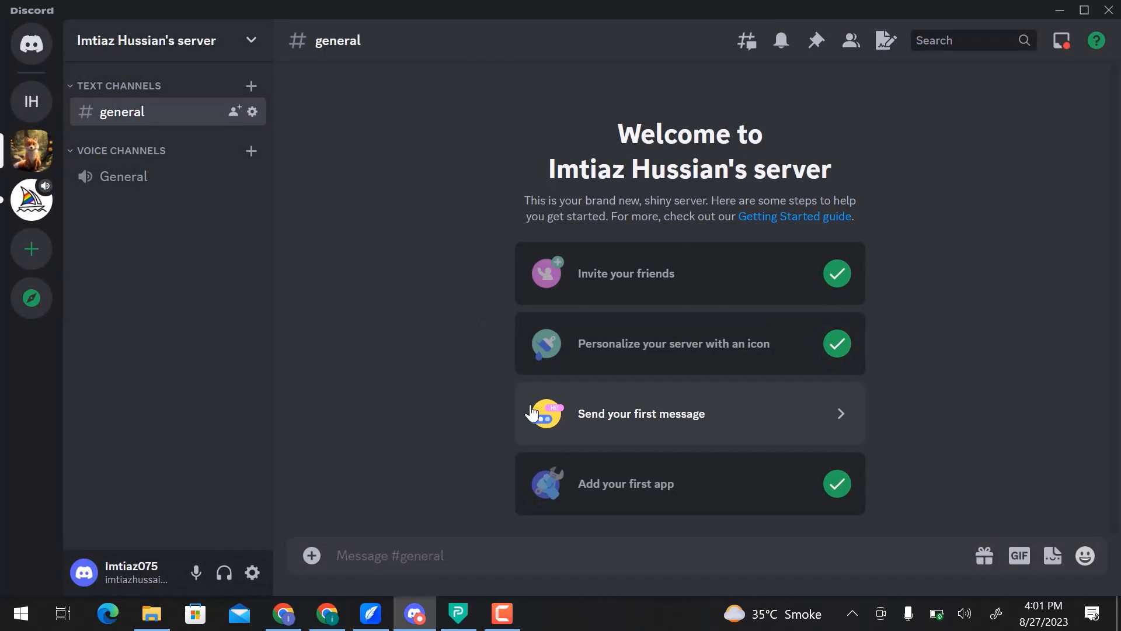
mouse_move(327, 614)
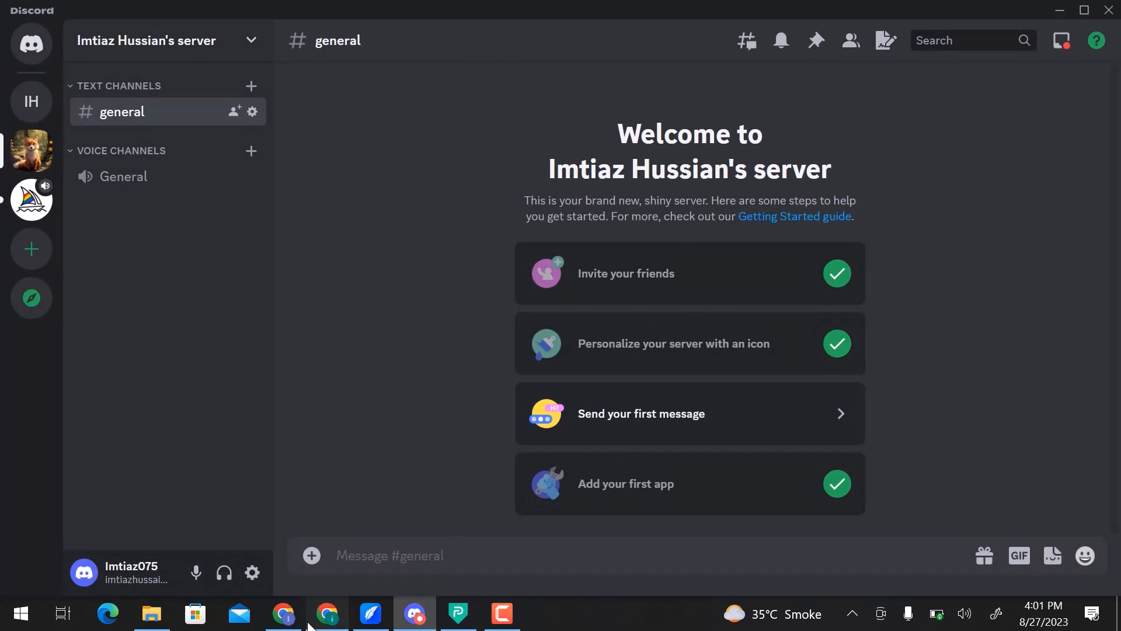
left_click(327, 613)
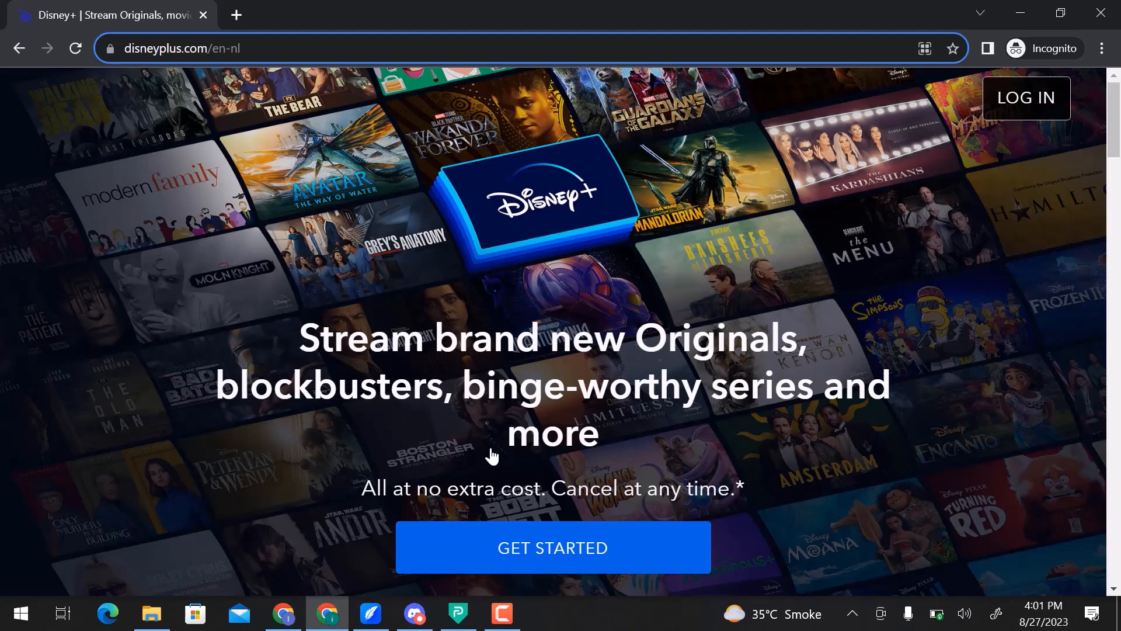
- Scroll down the Disney+ page and bring up Chrome's three-dot menu
scroll("down", 3)
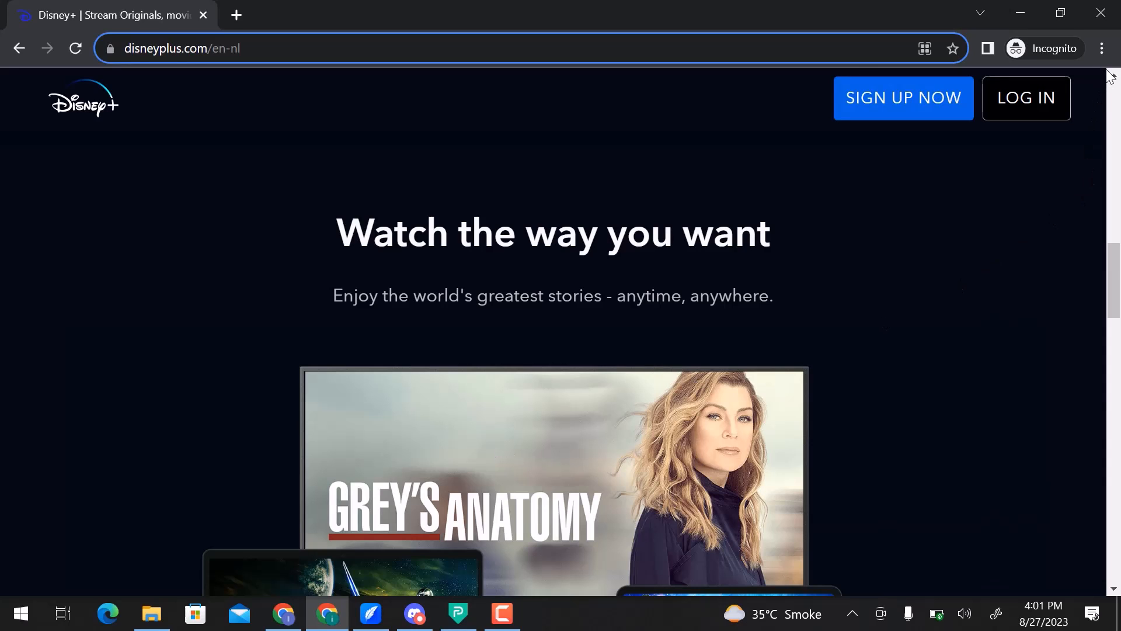
left_click(1101, 48)
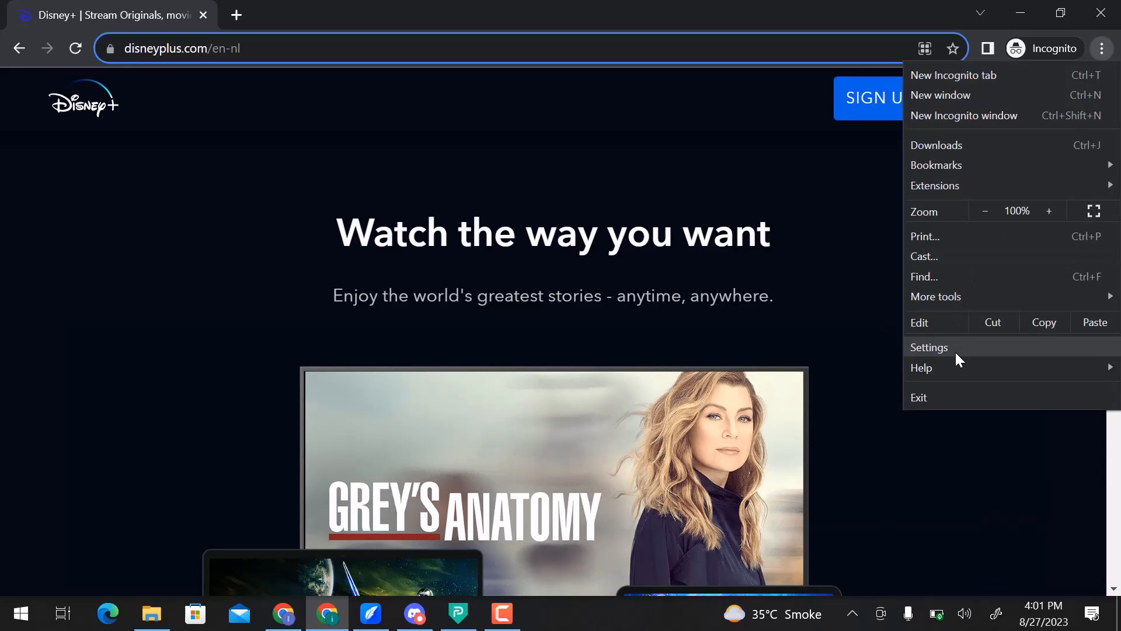
- In Chrome Settings, switch off 'Use hardware acceleration when available'
left_click(928, 348)
type("hardware")
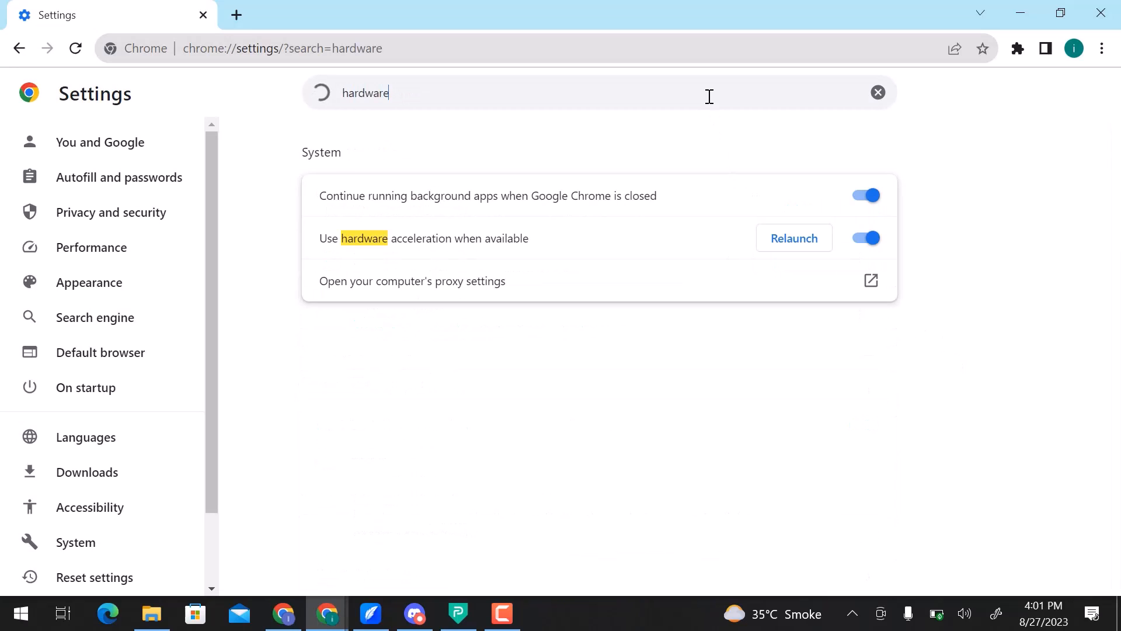
left_click(864, 238)
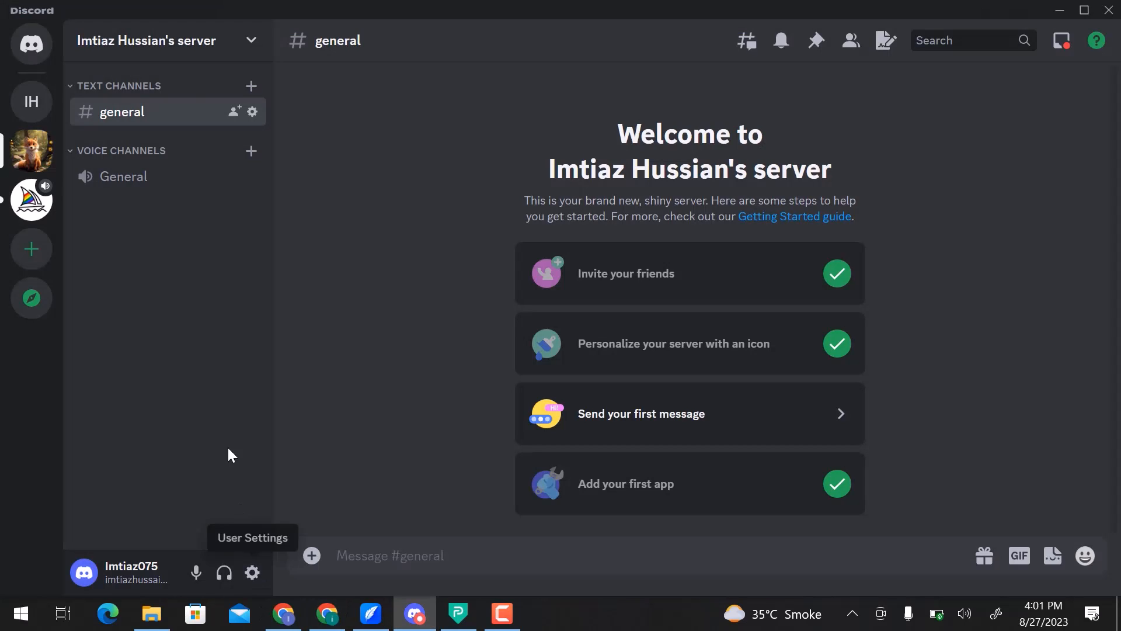
mouse_move(172, 176)
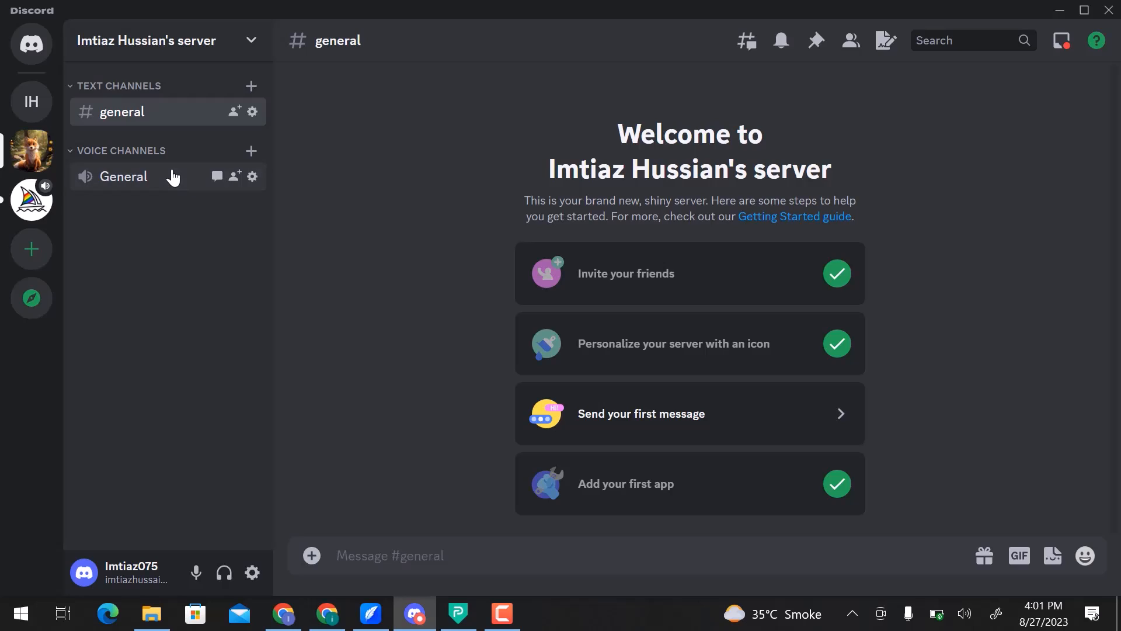
- Connect to the General voice channel and start Share Your Screen
left_click(123, 176)
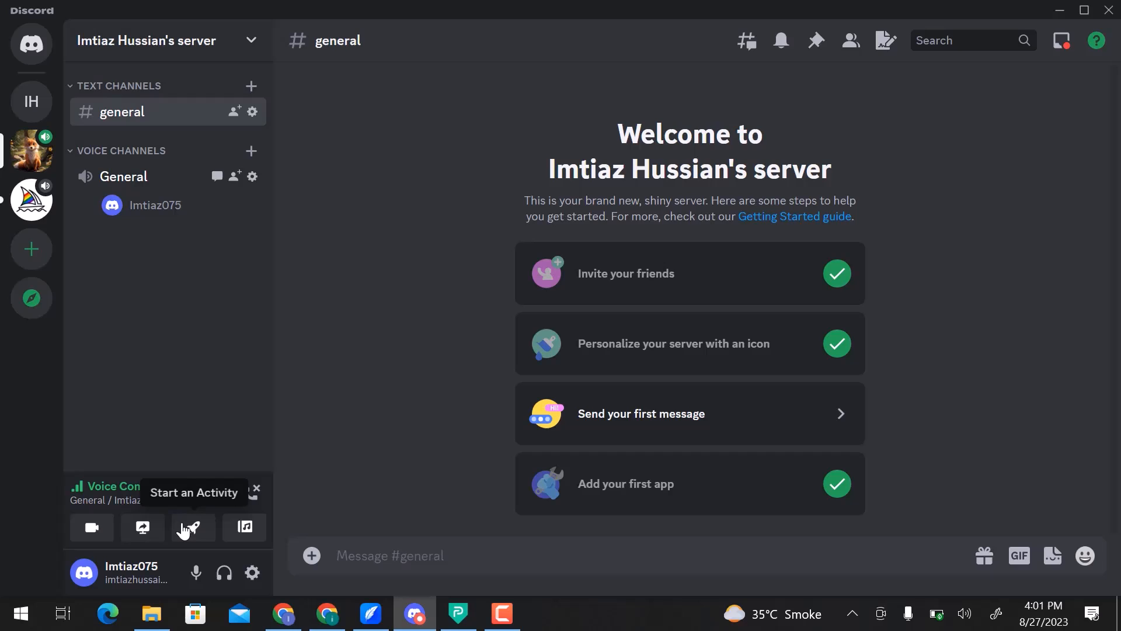
mouse_move(244, 528)
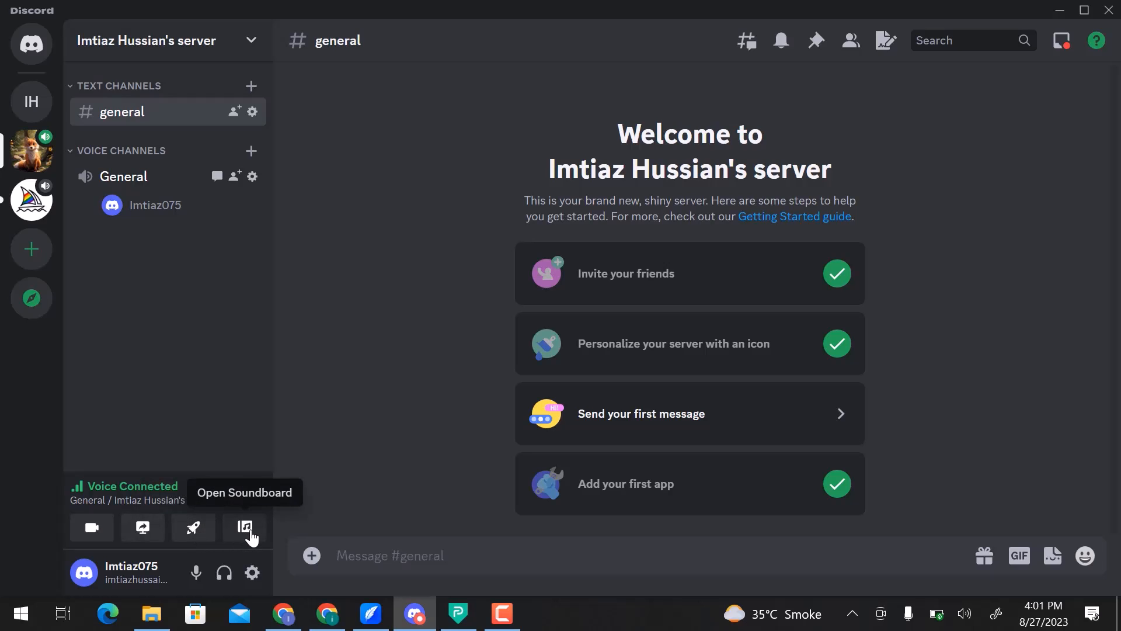
left_click(143, 528)
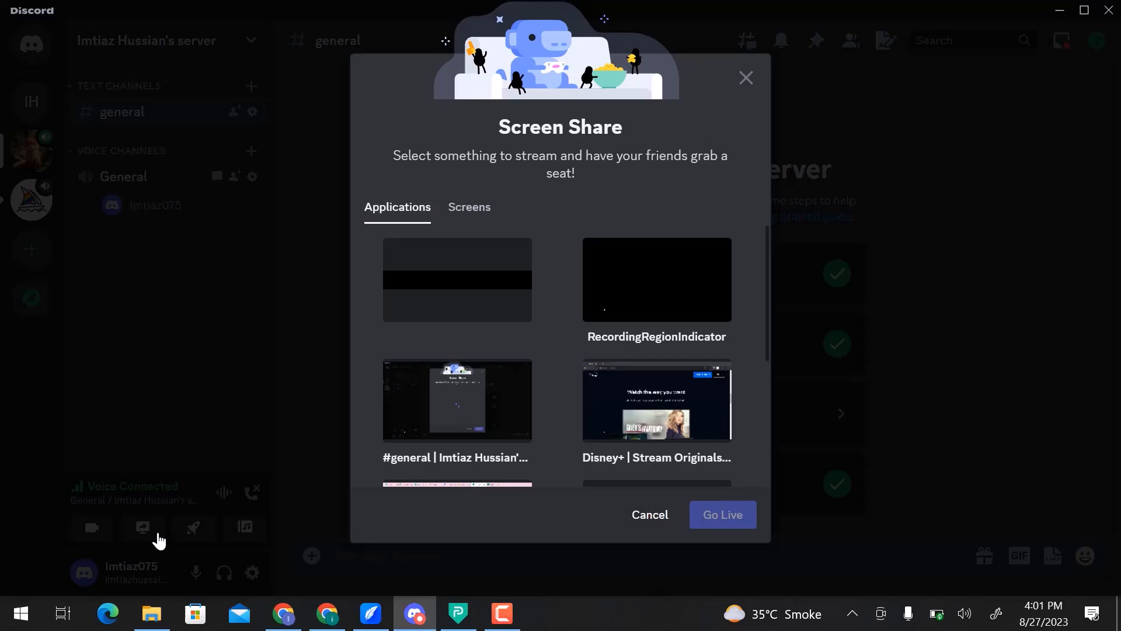
- Select the Disney+ Chrome window, keep Smoother Video quality, and Go Live
left_click(655, 400)
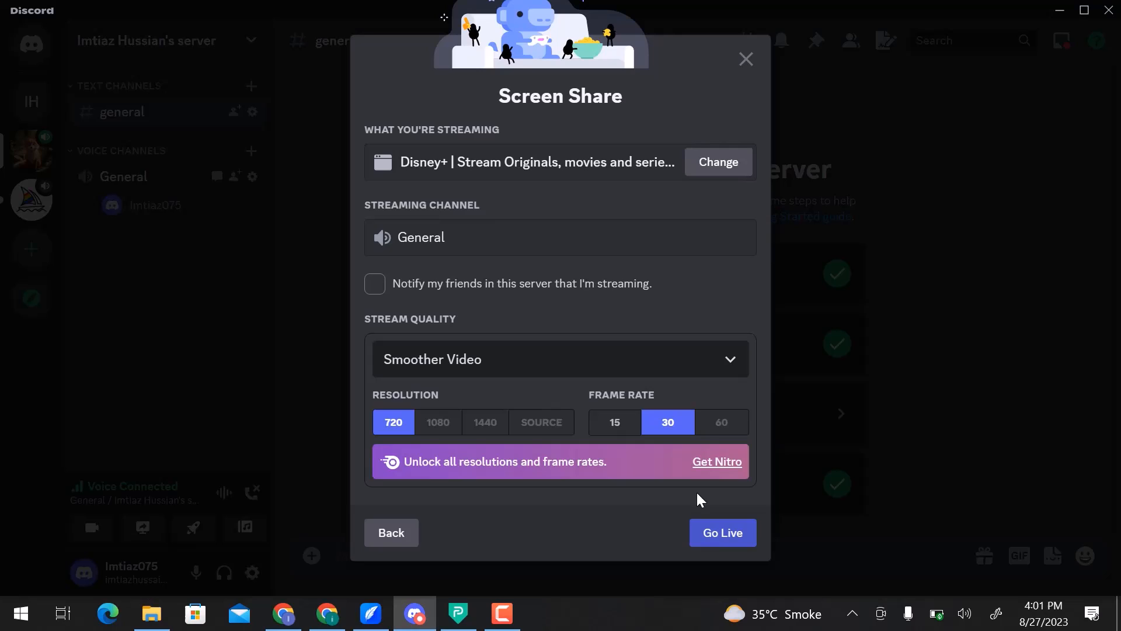
left_click(560, 359)
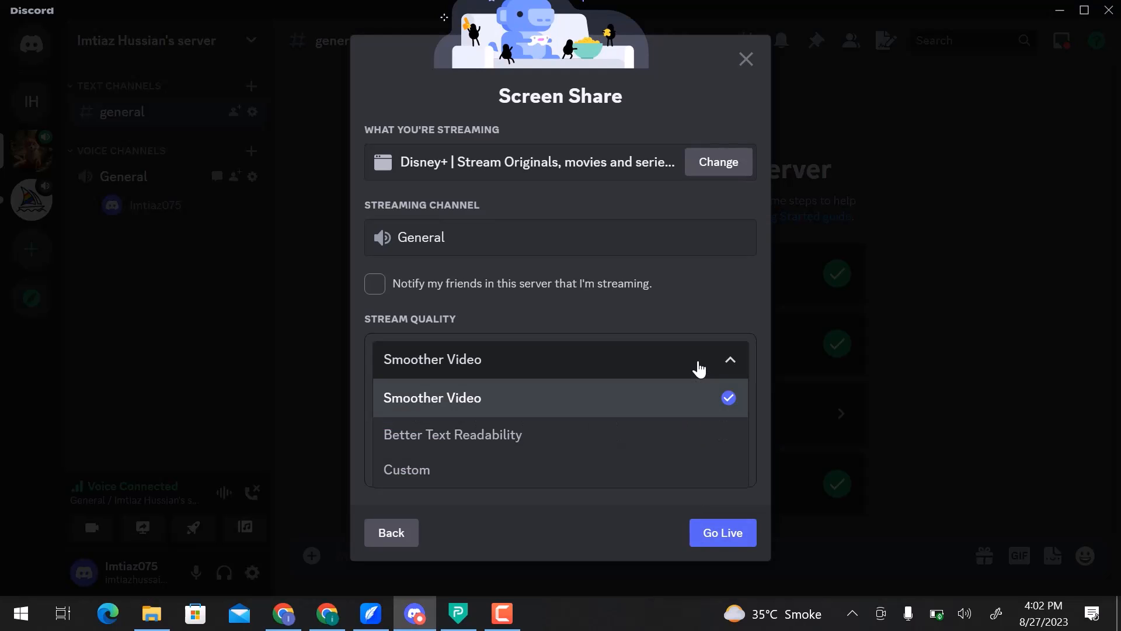
left_click(432, 358)
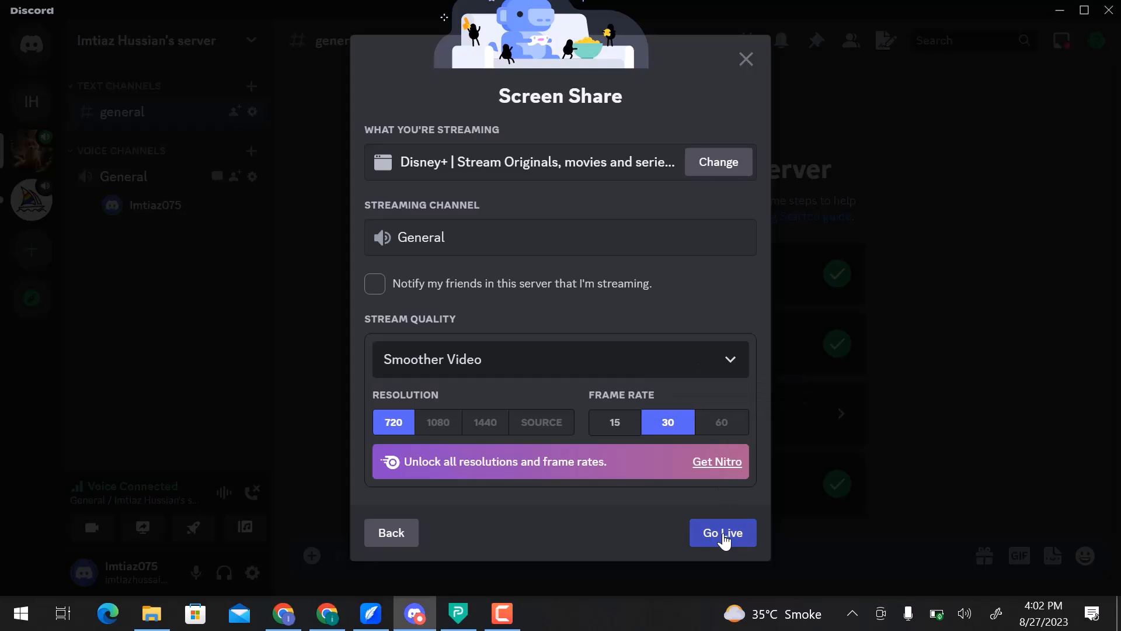
left_click(722, 532)
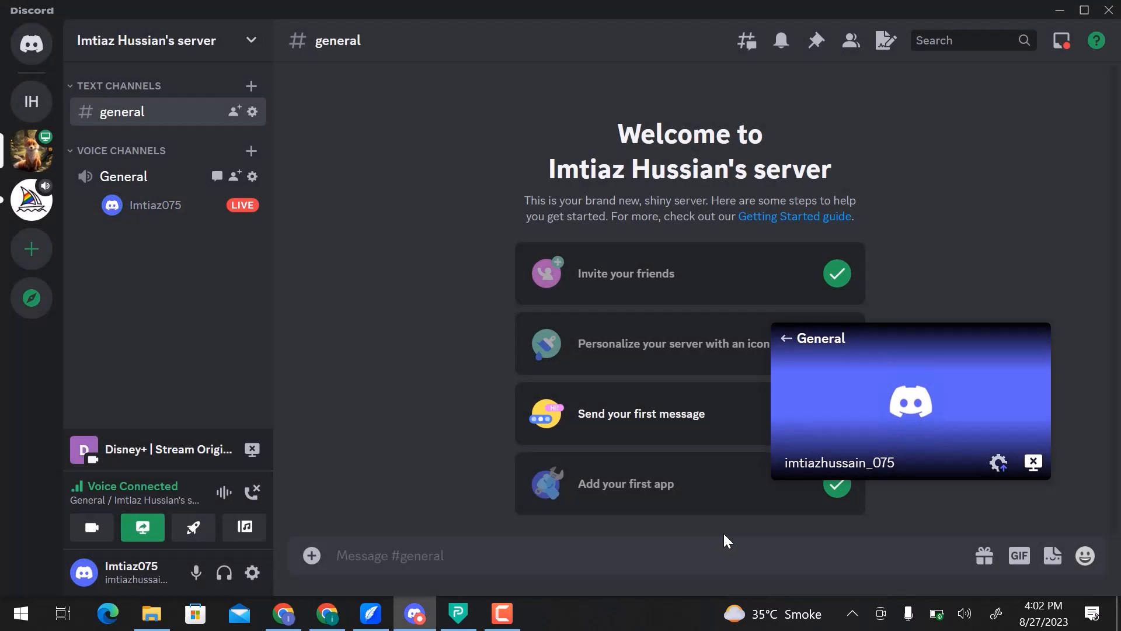